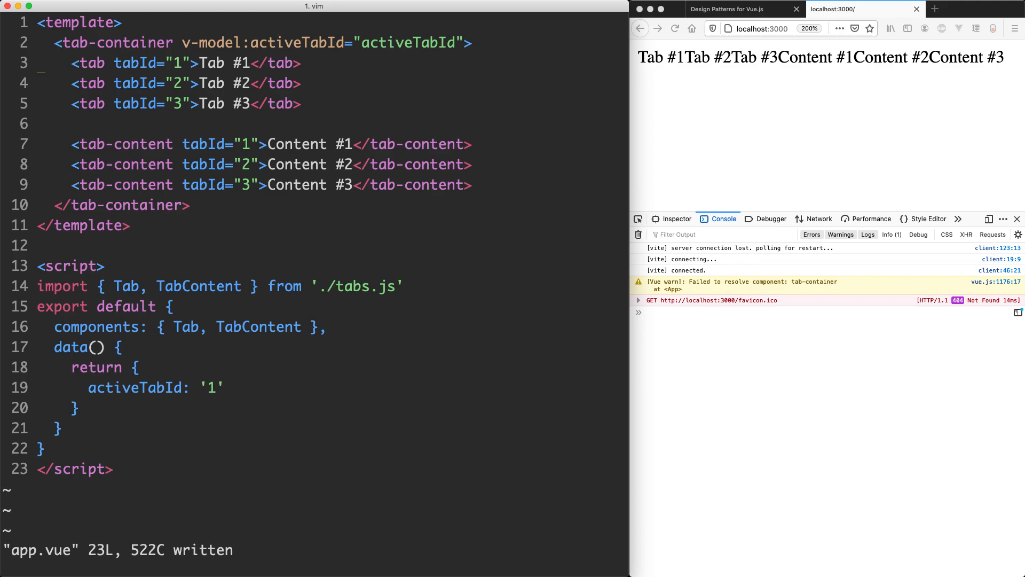
- Leave the visual line selection in app.vue to switch to tabs.js
{"action": "key", "text": "V"}
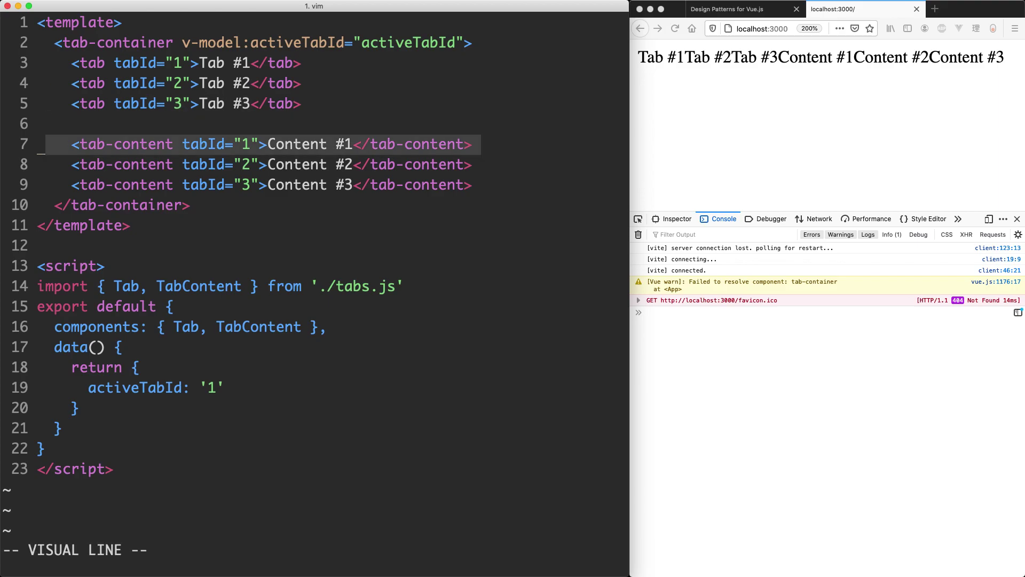
{"action": "key", "text": "Escape"}
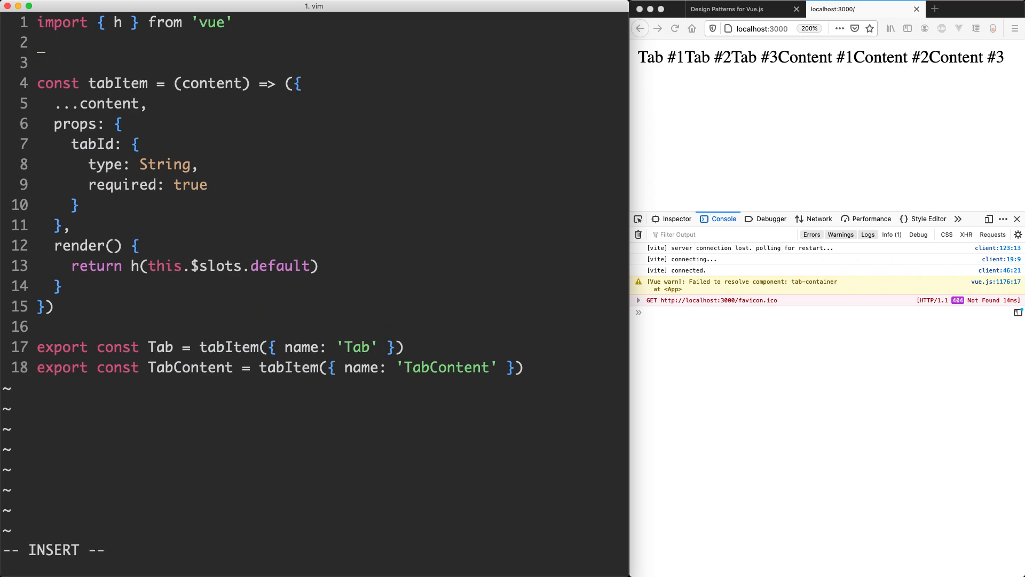
- Type a 'const TabContainer = { render() }' stub into tabs.js
{"action": "type", "text": "const t"}
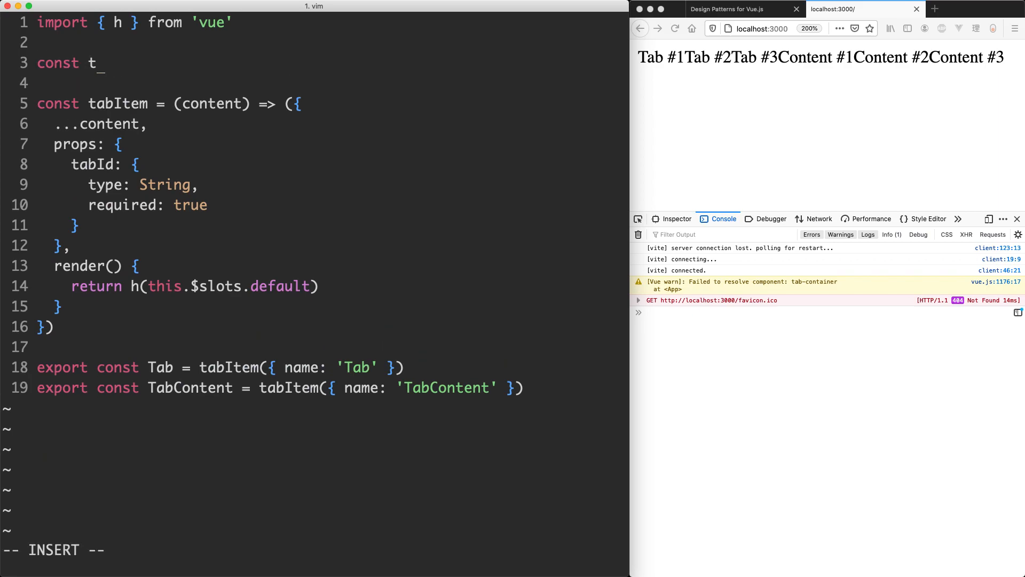
{"action": "type", "text": "abContainer ="}
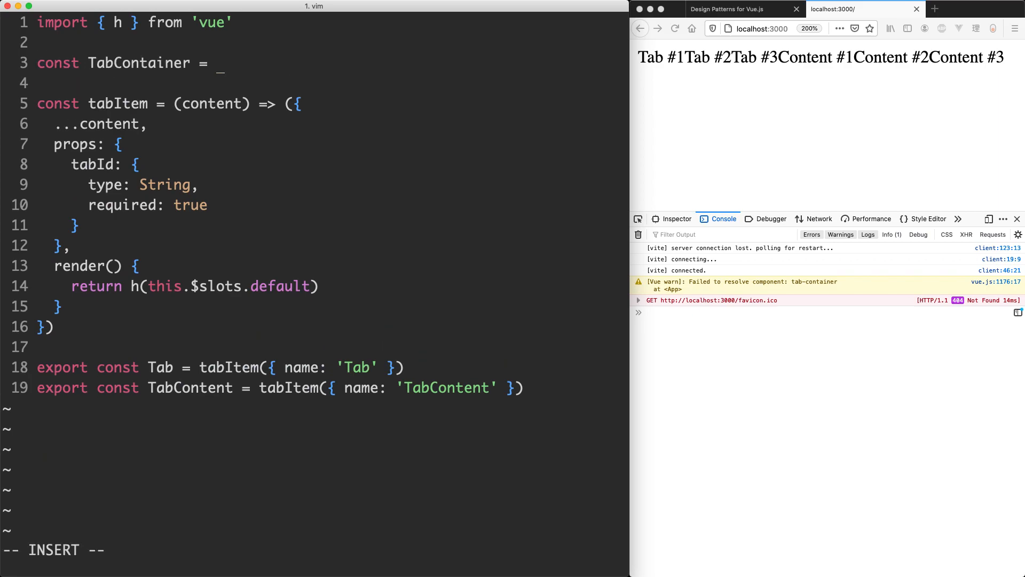
{"action": "type", "text": "{"}
{"action": "left_click", "coordinate": [195, 286]}
{"action": "type", "text": "'div', "}
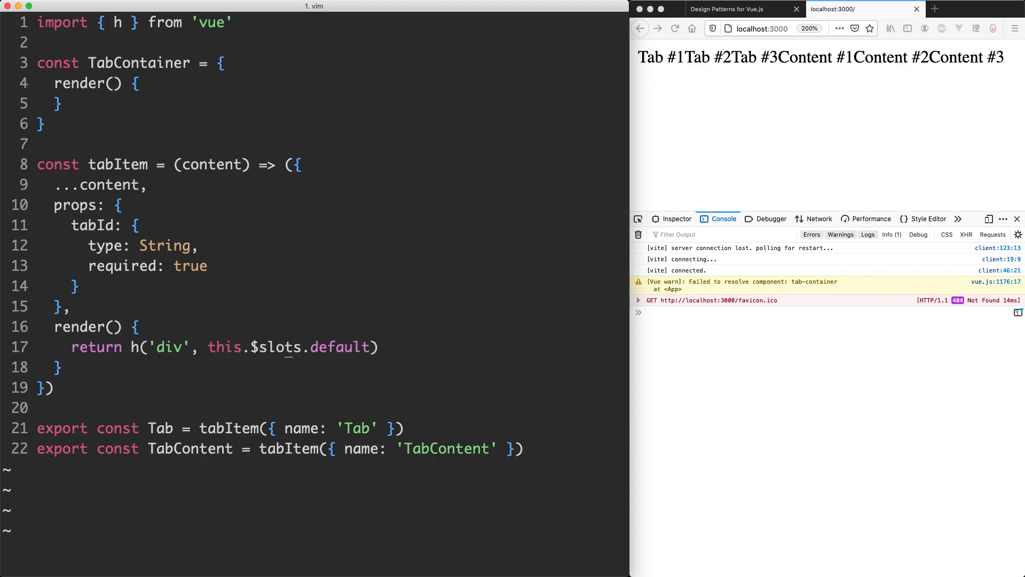
{"action": "type", "text": "()"}
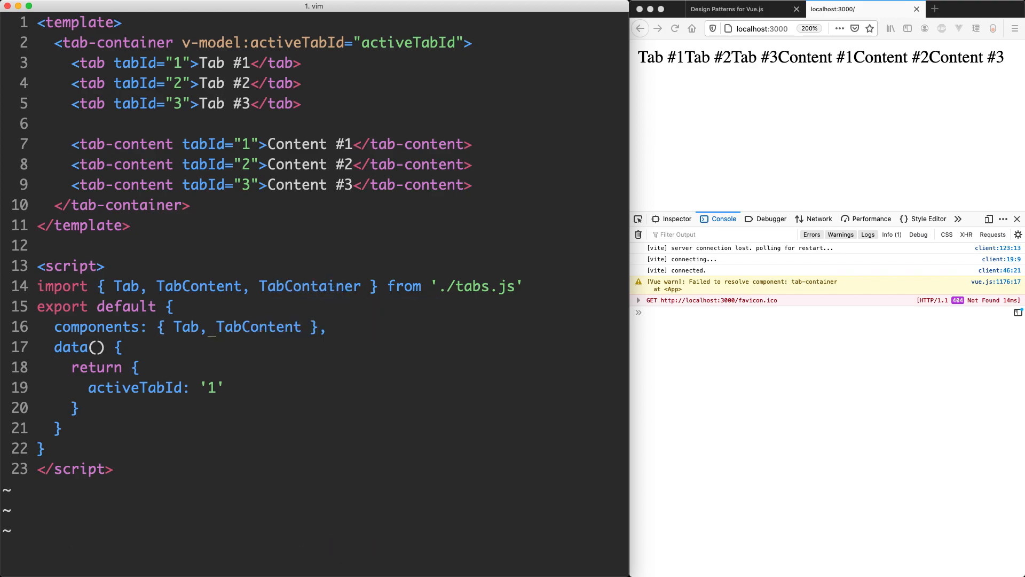
- Autocomplete TabContainer into app.vue's components list and save with :w
{"action": "key", "text": "ctrl+n"}
{"action": "type", "text": ":w"}
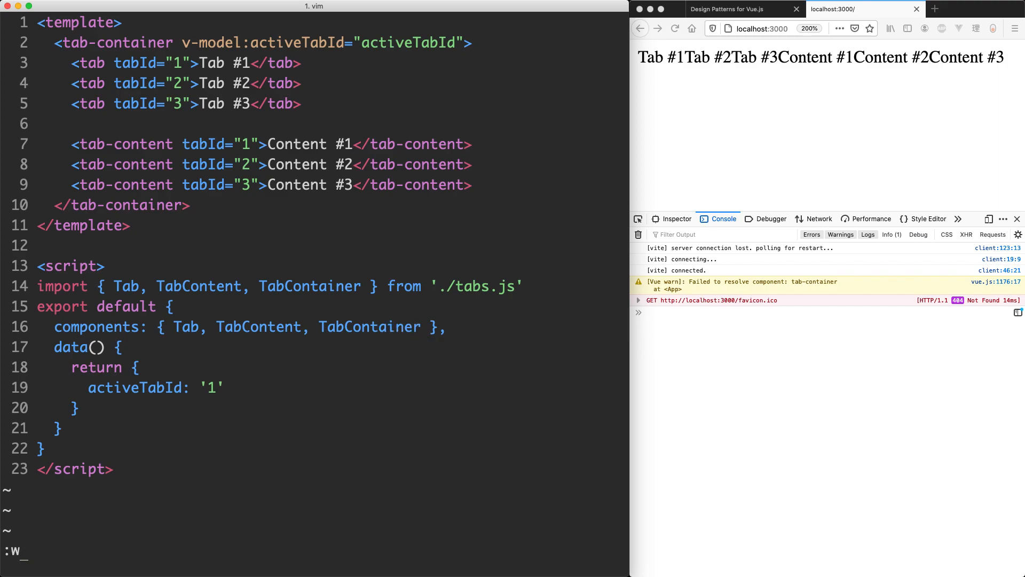
{"action": "key", "text": "Return"}
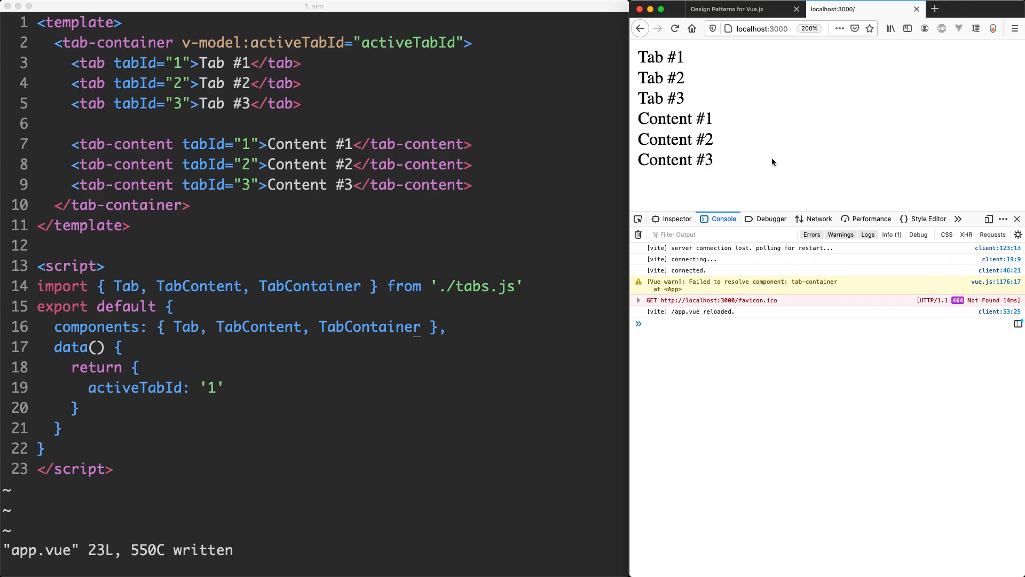
{"action": "mouse_move", "coordinate": [751, 108]}
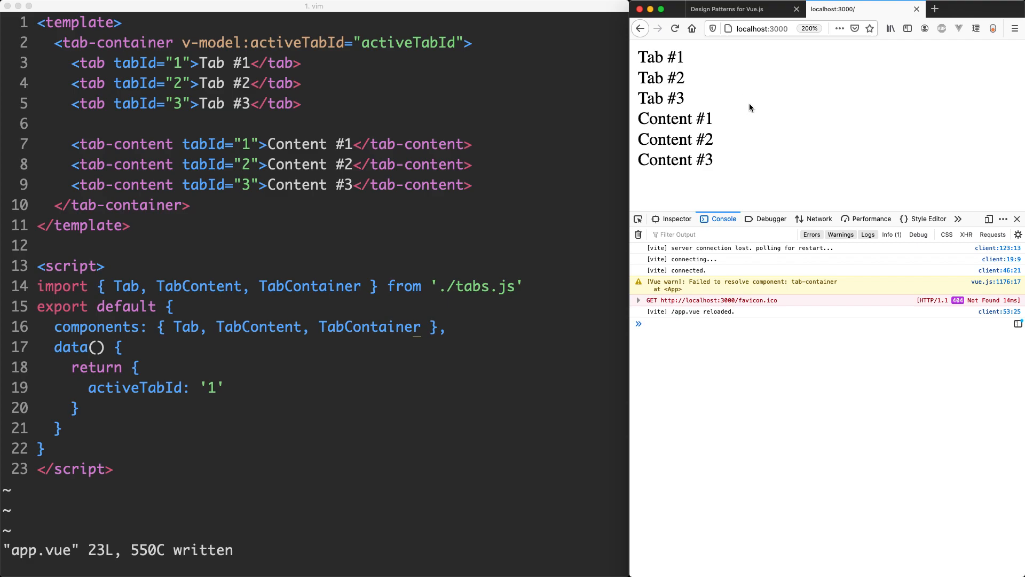
{"action": "mouse_move", "coordinate": [756, 148]}
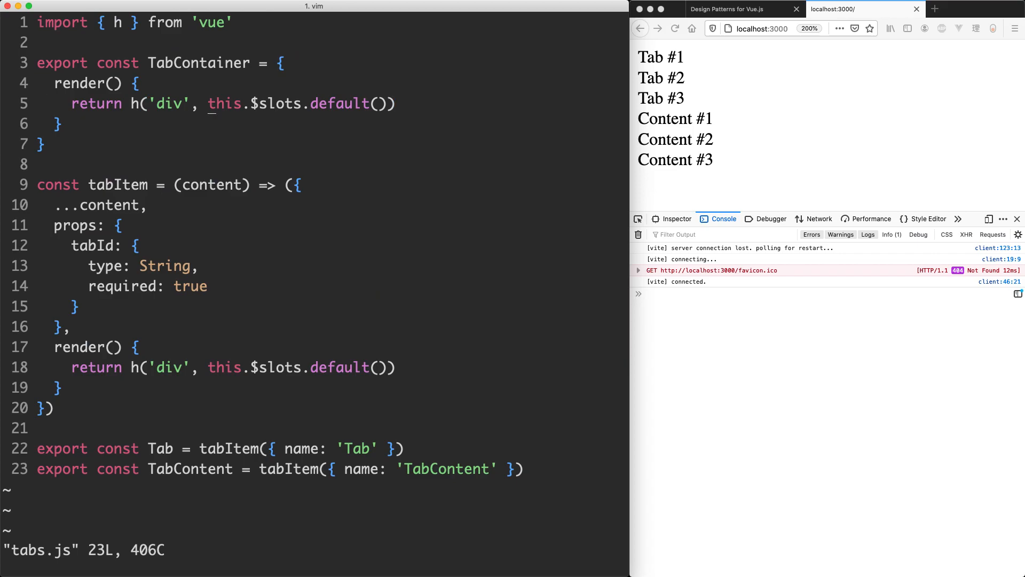
- Add { class: 'tabs' } as the second argument of TabContainer's h('div') call
{"action": "key", "text": "v"}
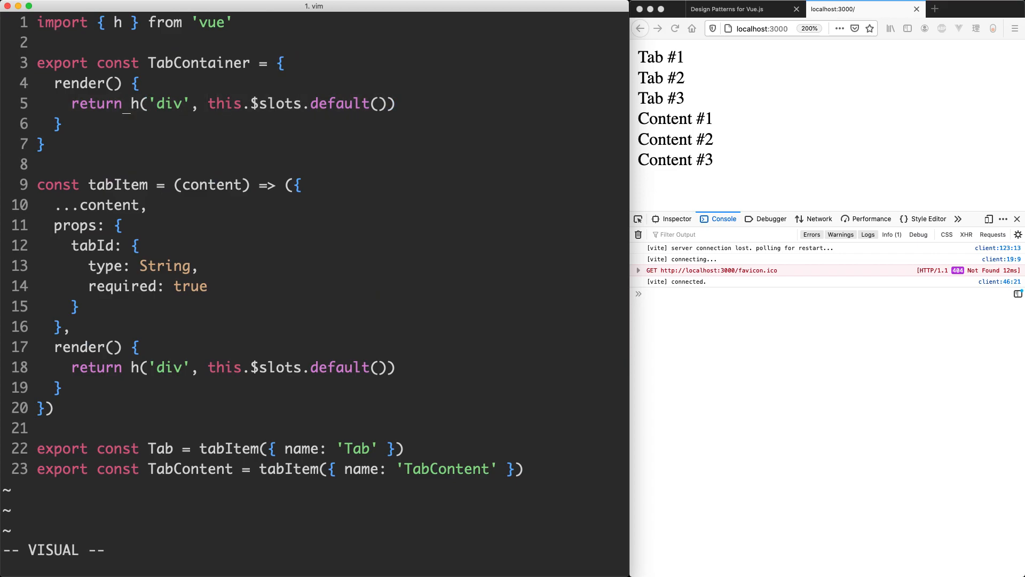
{"action": "key", "text": "Escape"}
{"action": "type", "text": " { class: "}
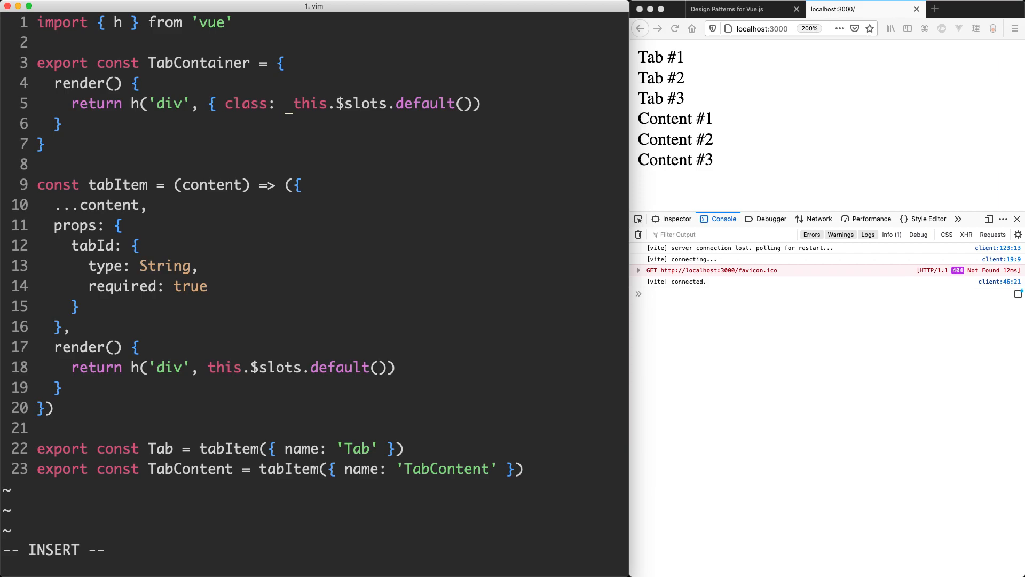
{"action": "type", "text": "'tabs' },"}
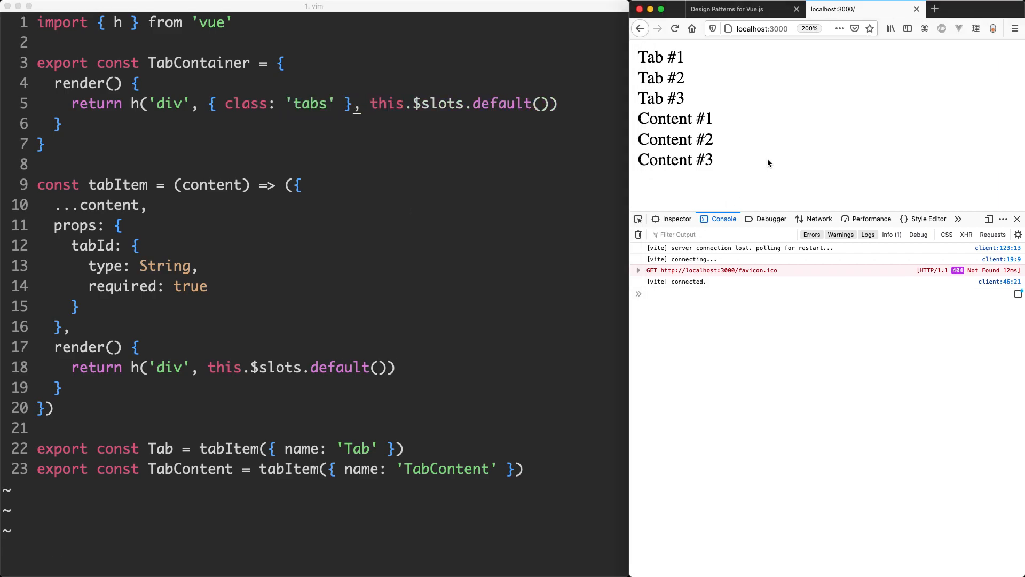
- Inspect the Tab #1 element to check its parent div has class="tabs"
{"action": "left_click", "coordinate": [677, 218]}
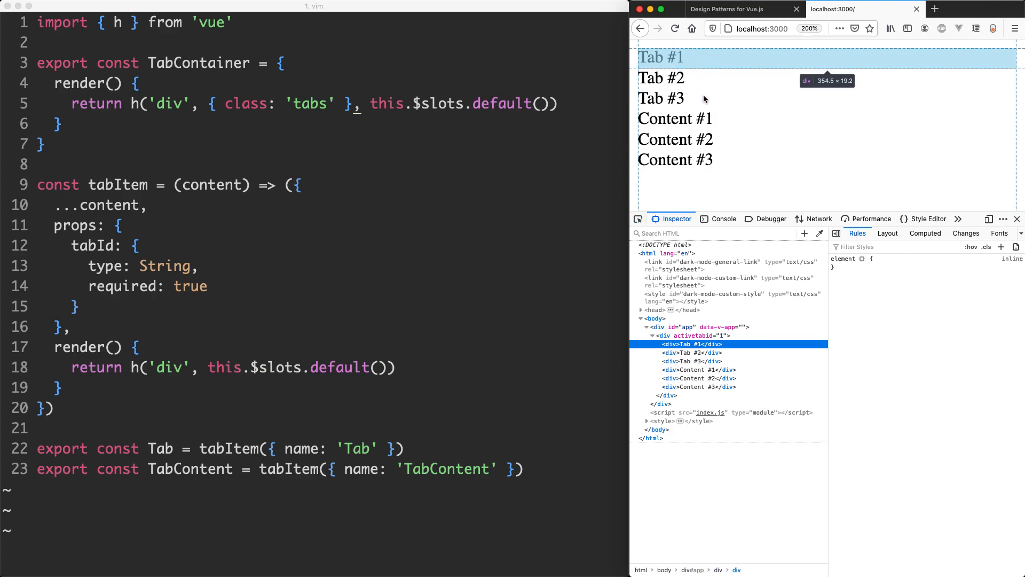
{"action": "mouse_move", "coordinate": [655, 335]}
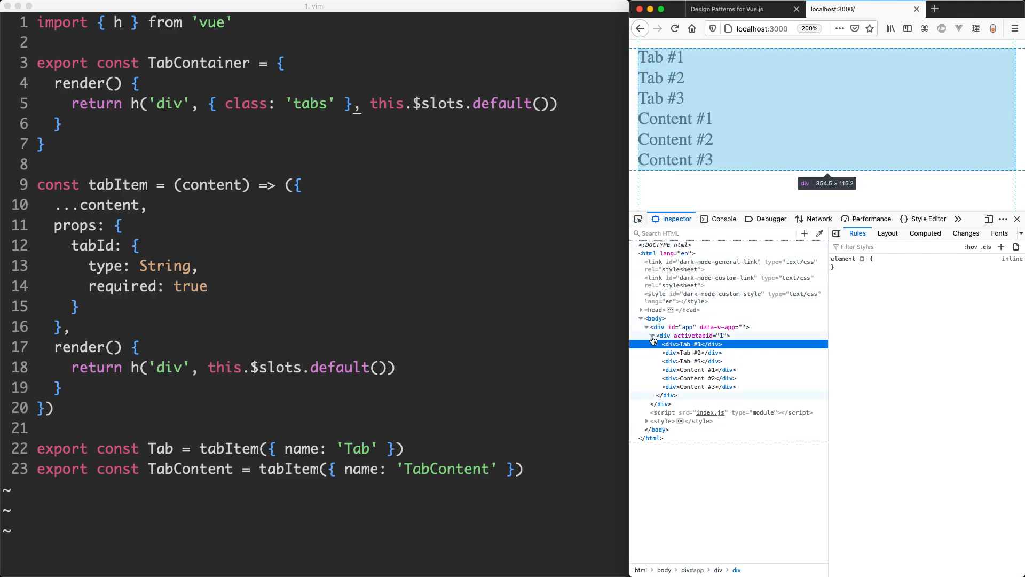
{"action": "mouse_move", "coordinate": [688, 339]}
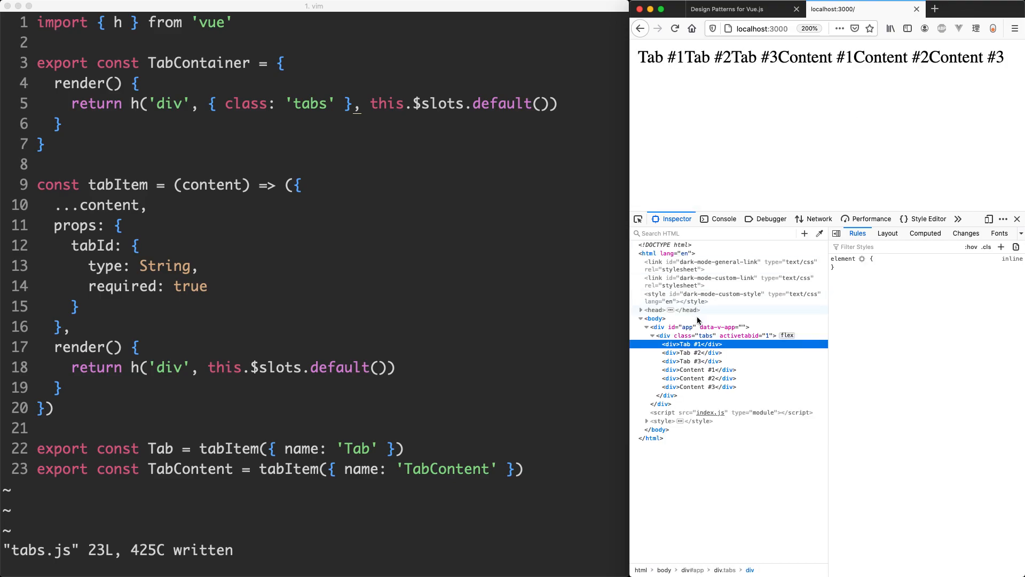
{"action": "mouse_move", "coordinate": [693, 335]}
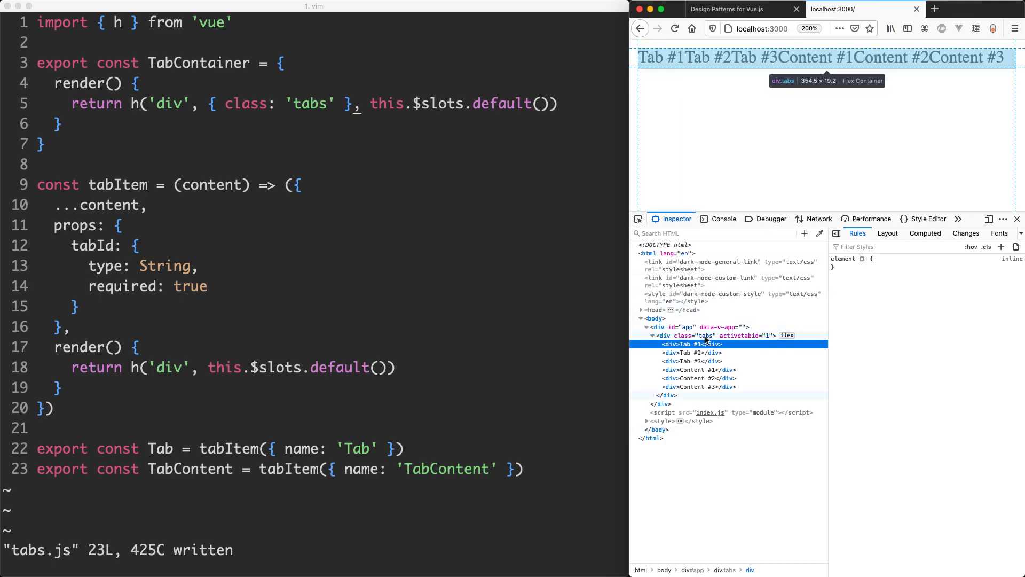